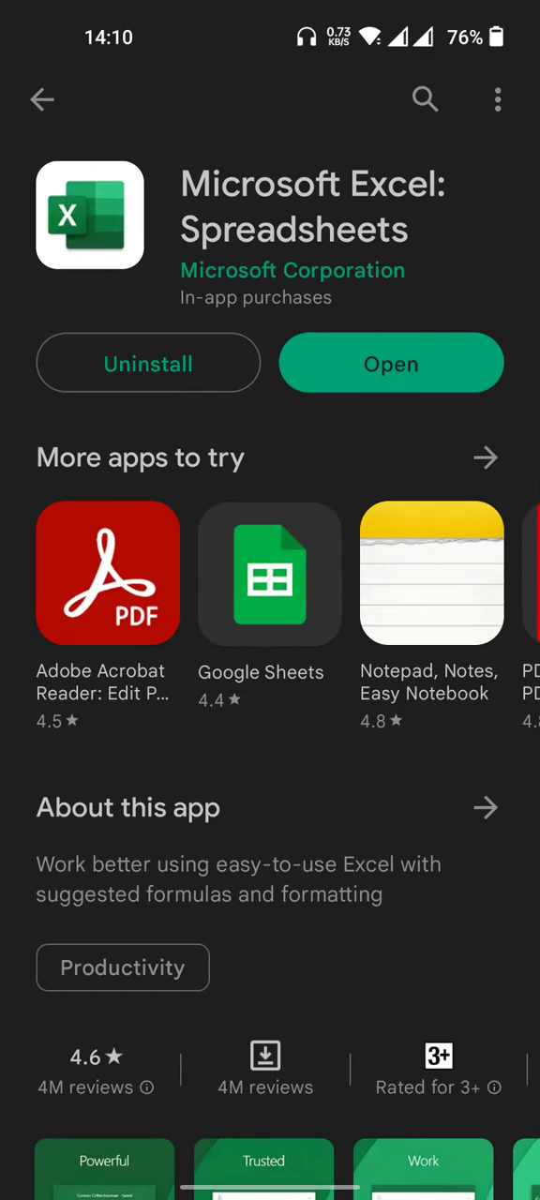
Skip the premium subscription offer and decline the free trial reminder.
click(391, 363)
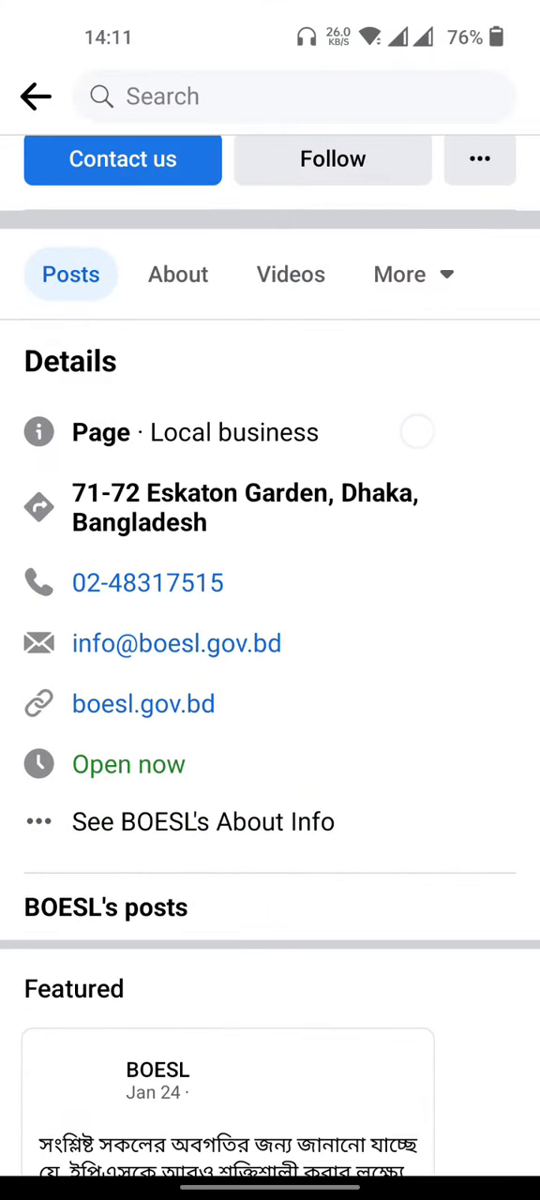
scroll(down, 3)
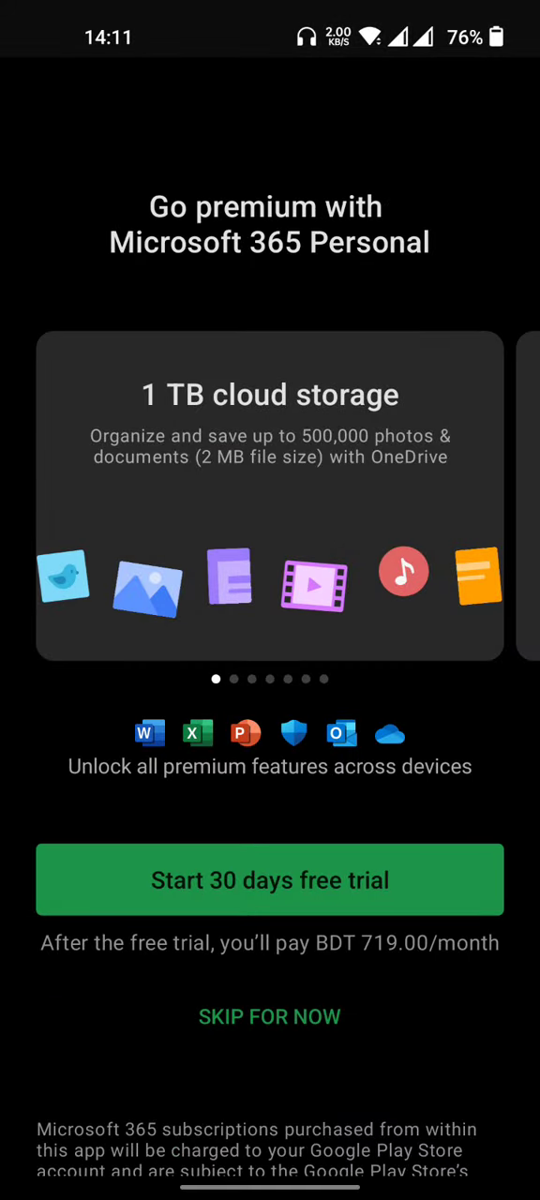
click(270, 1016)
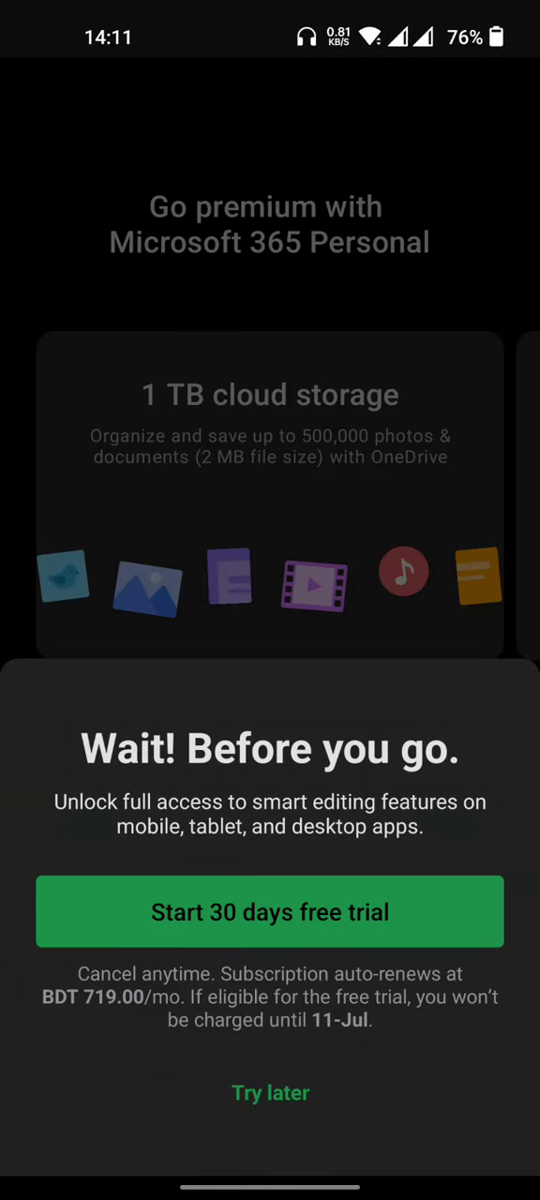
click(270, 1091)
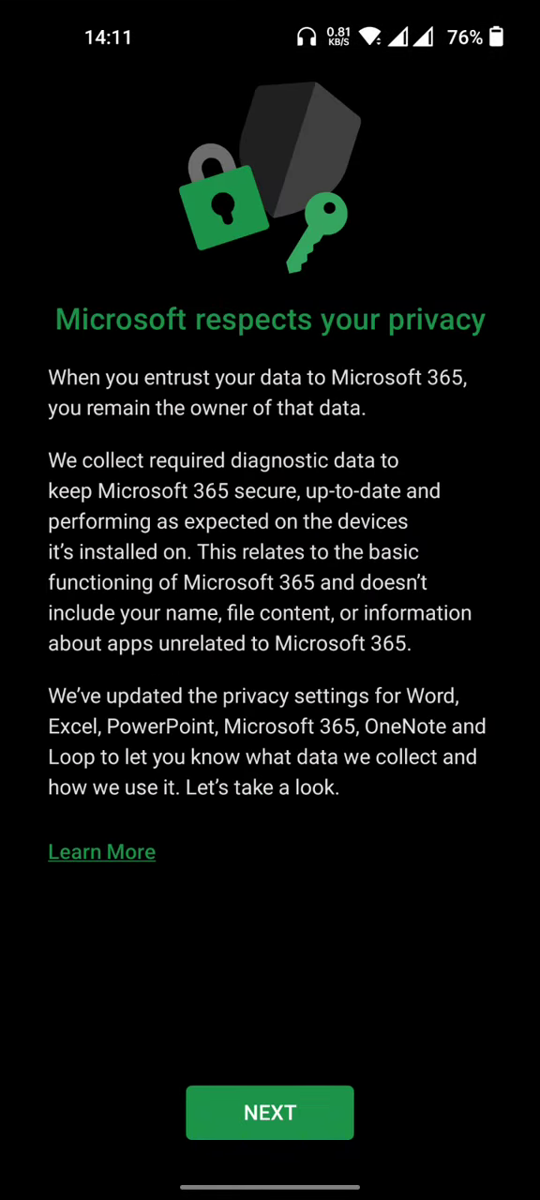
Continue past the privacy notices to reach the Open page with storage places.
click(270, 1112)
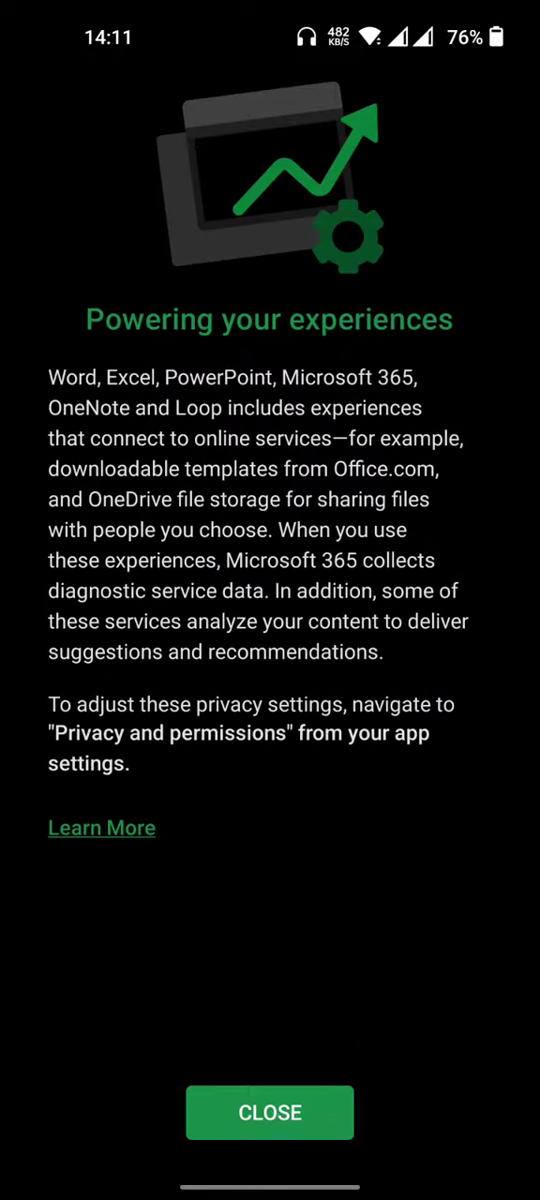
click(270, 1111)
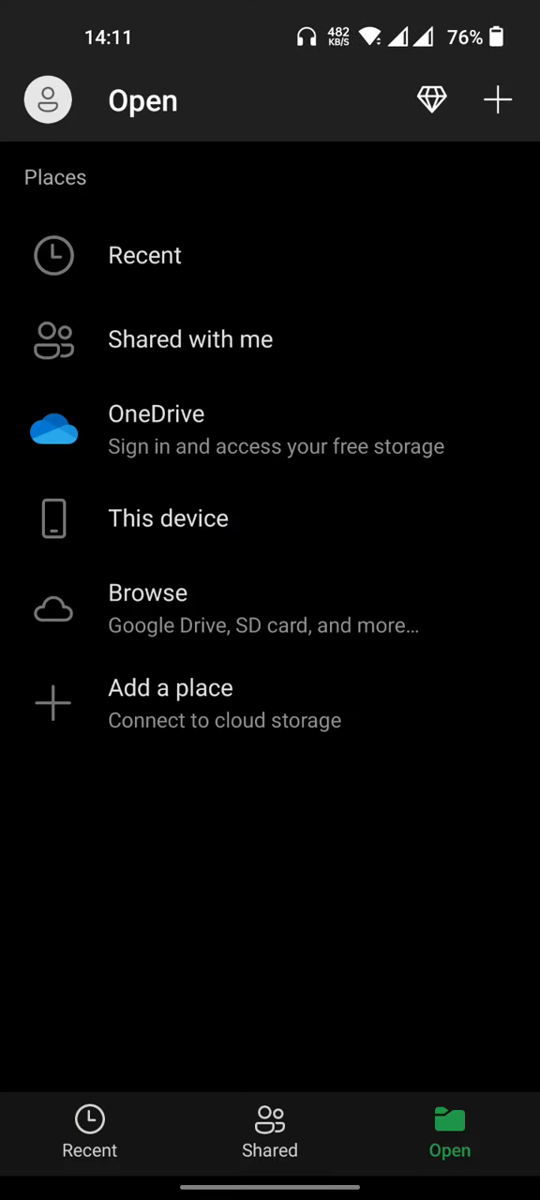
Browse This device, allow file access and open the downloaded lottery-result .xlsx file.
click(169, 518)
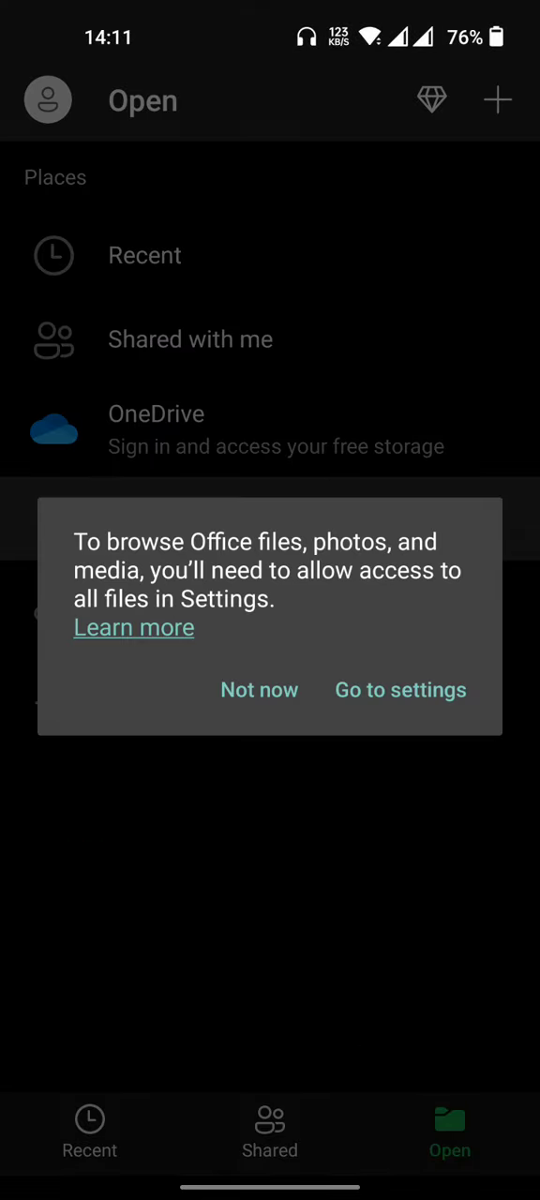
click(401, 690)
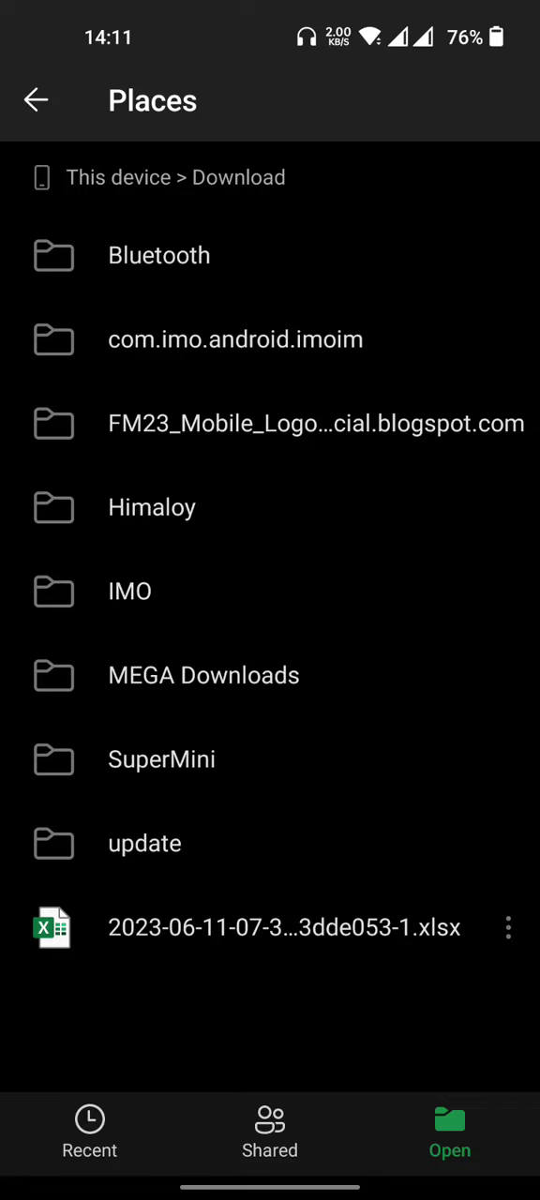
click(284, 927)
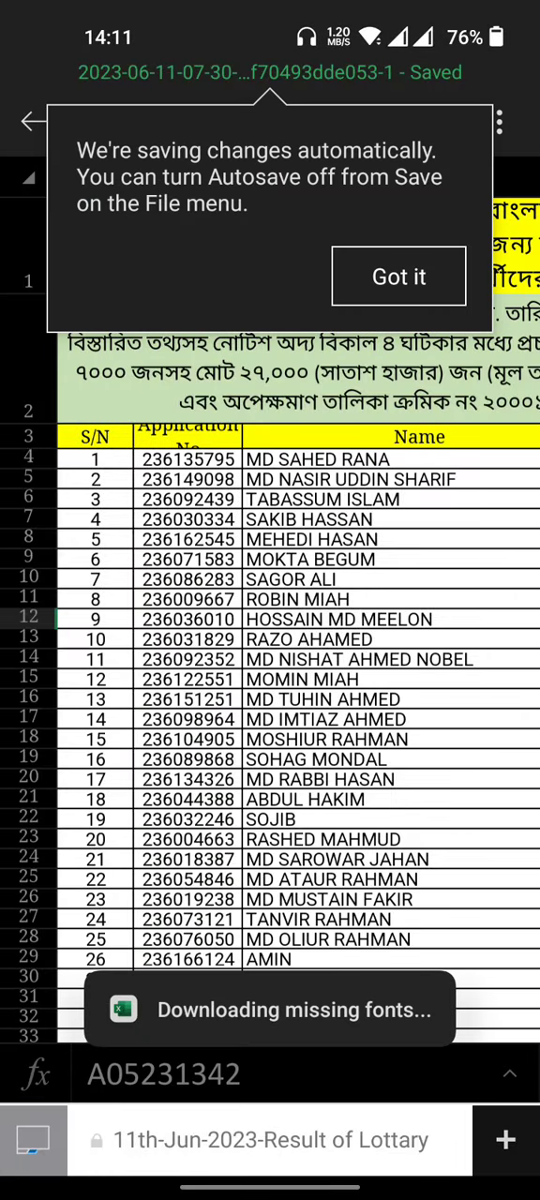
Acknowledge the autosave notice on the lottery result sheet.
click(397, 275)
text(A)
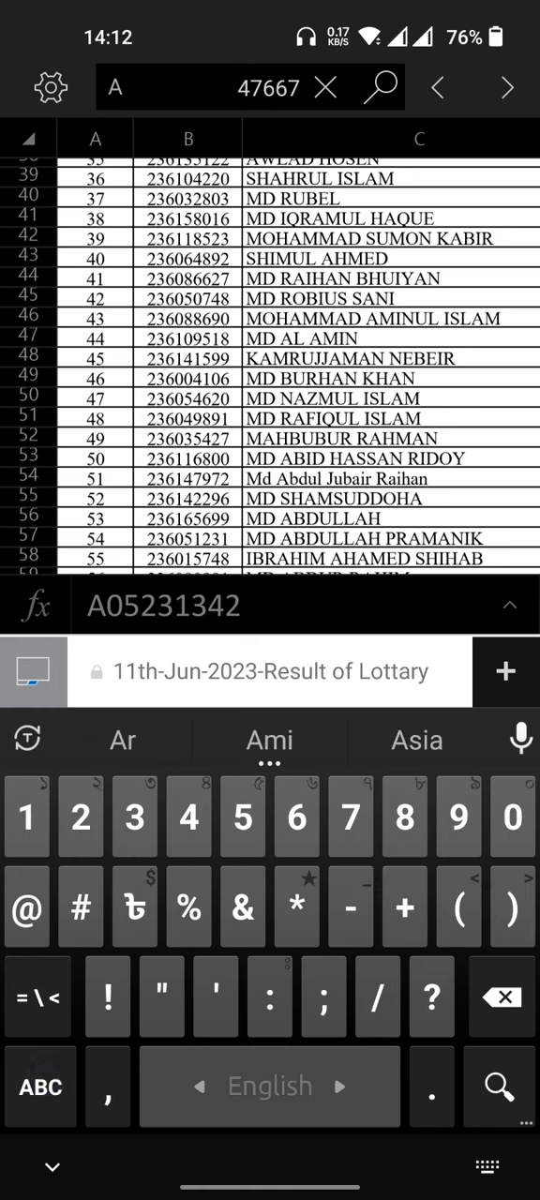
text(043)
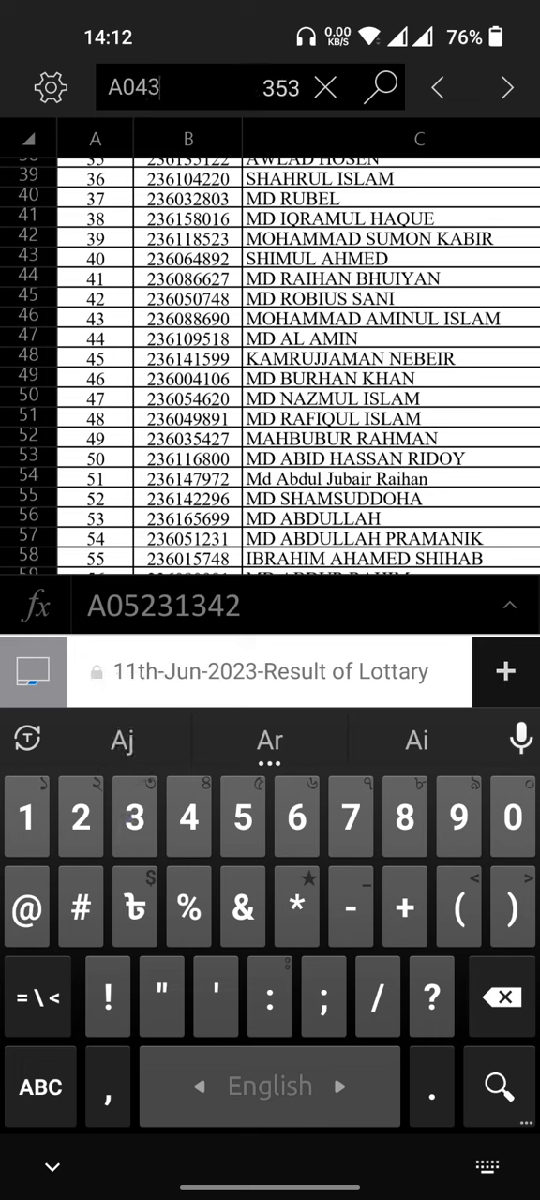
text(6)
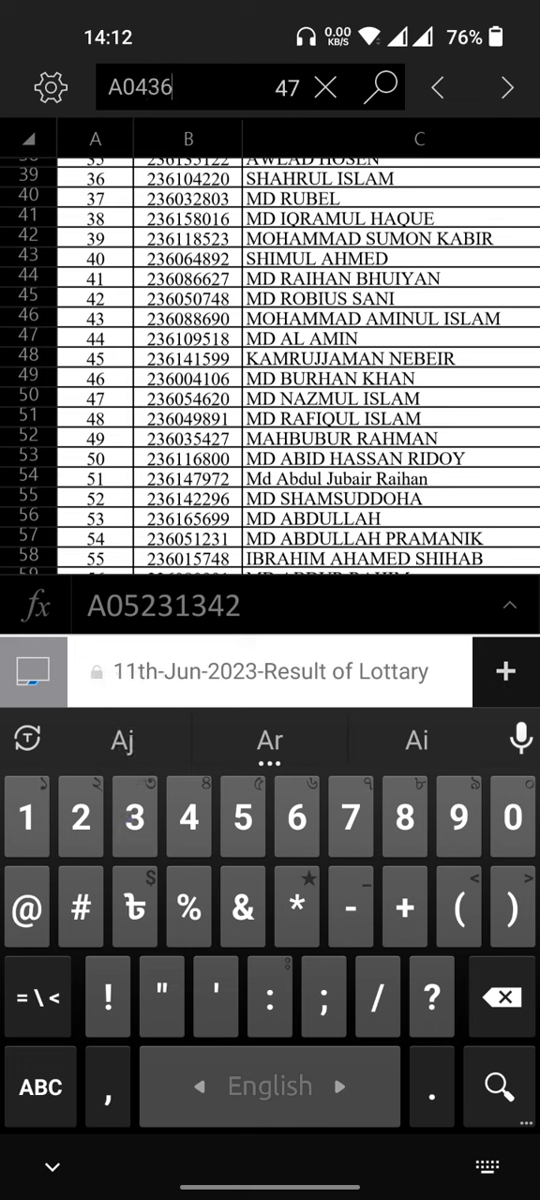
text(1)
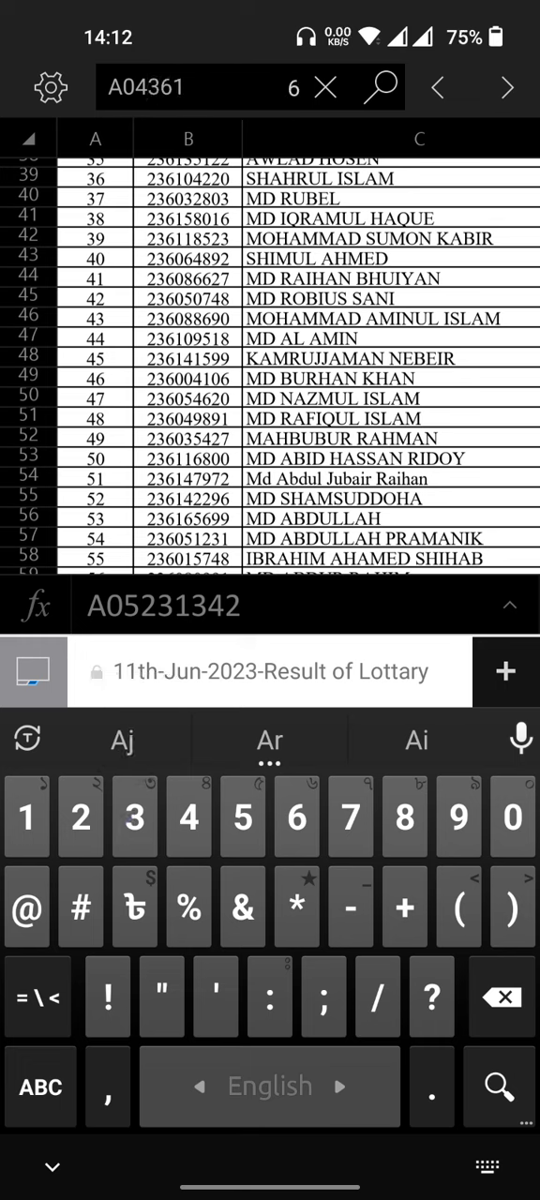
text(765)
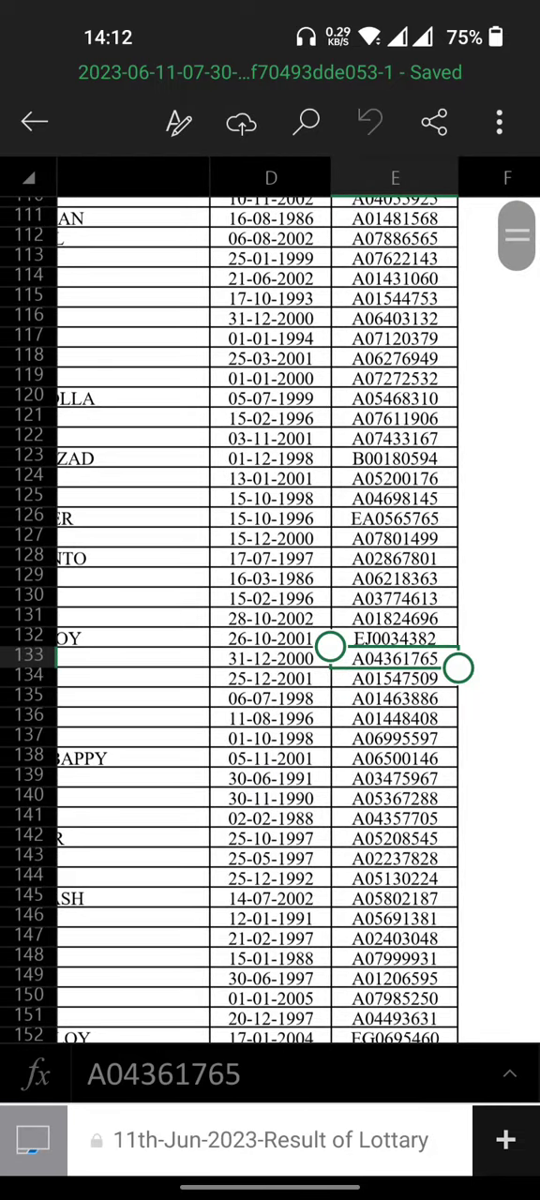
click(304, 122)
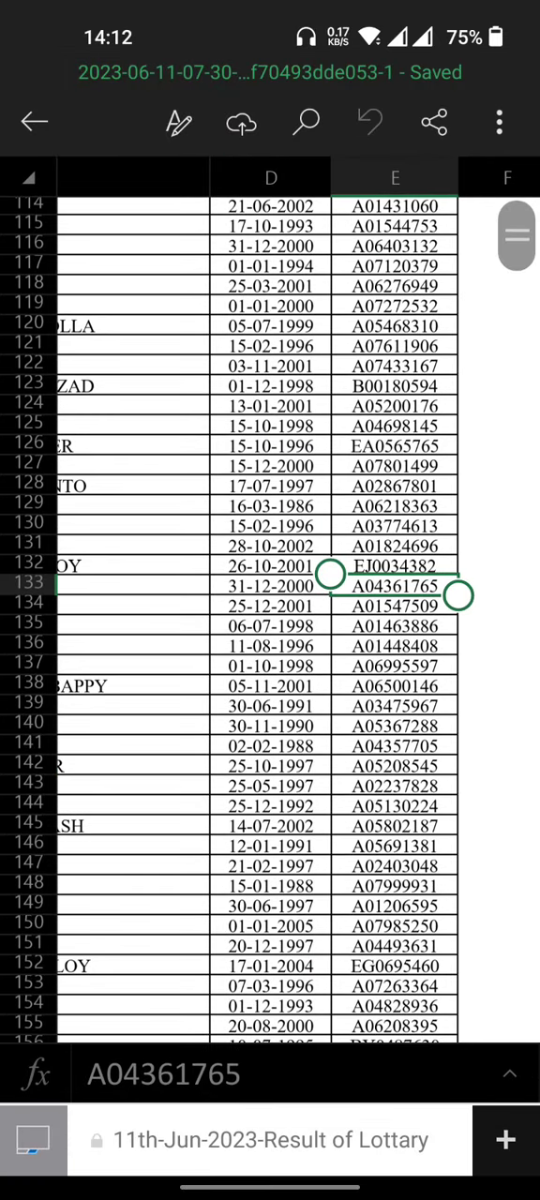
click(305, 122)
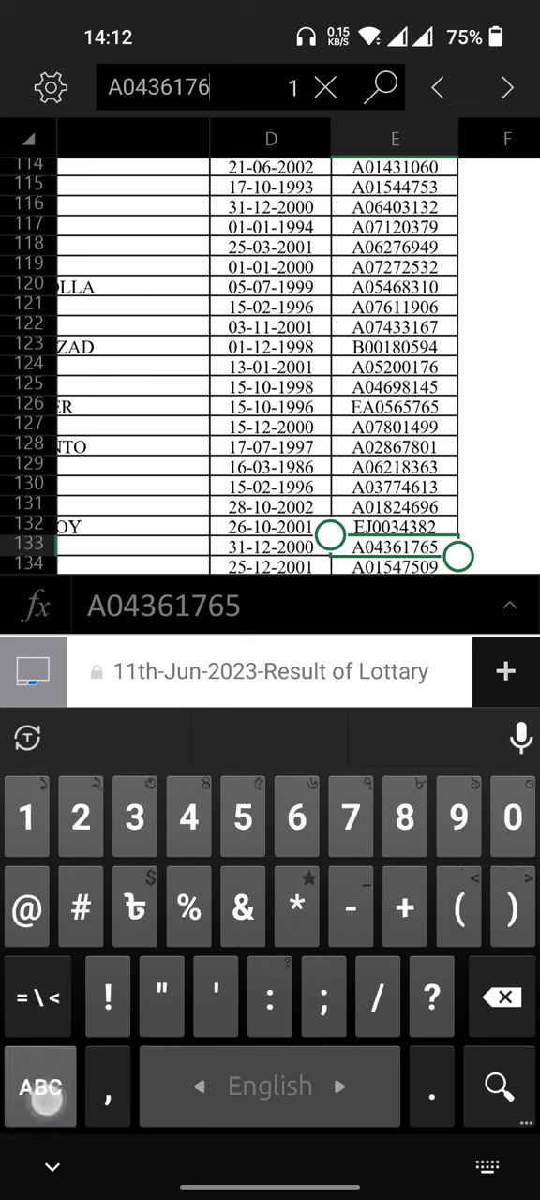
text(9)
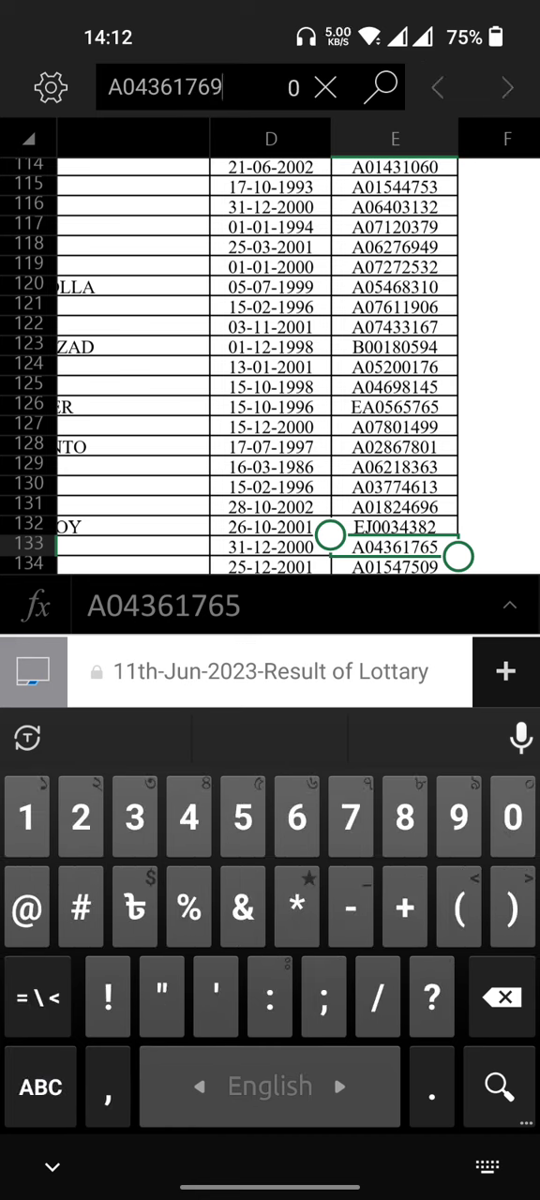